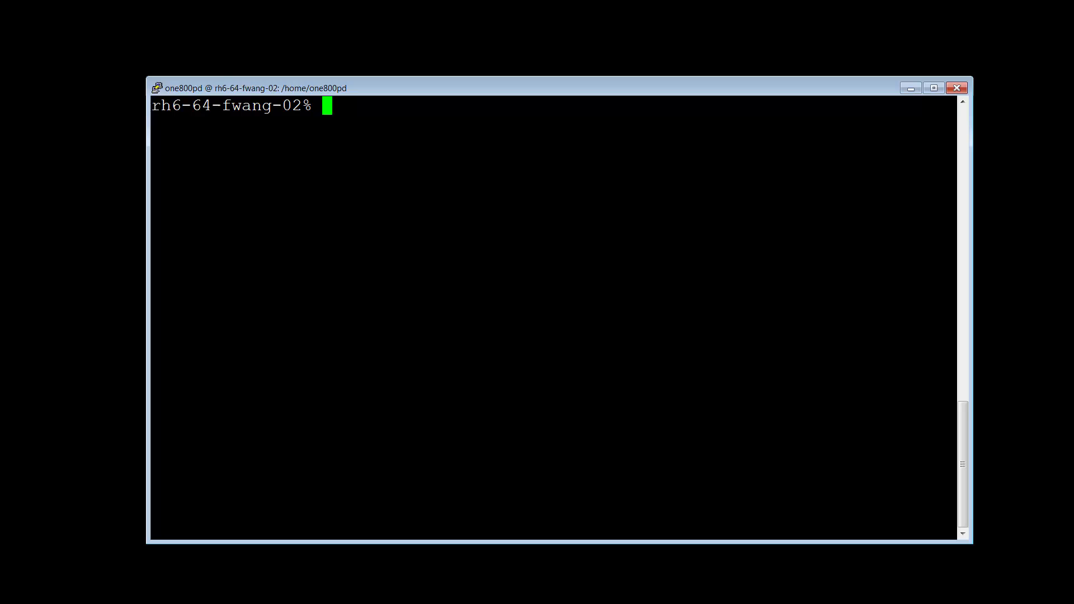
Show the current directory with pwd and create the emdbbcp folder
type("pw")
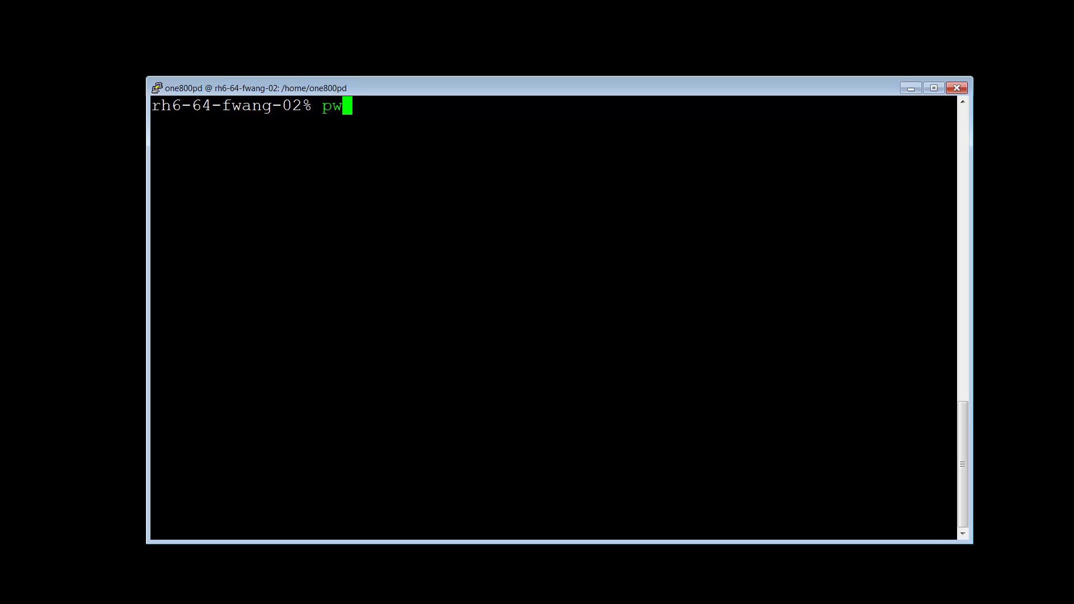
key("Return")
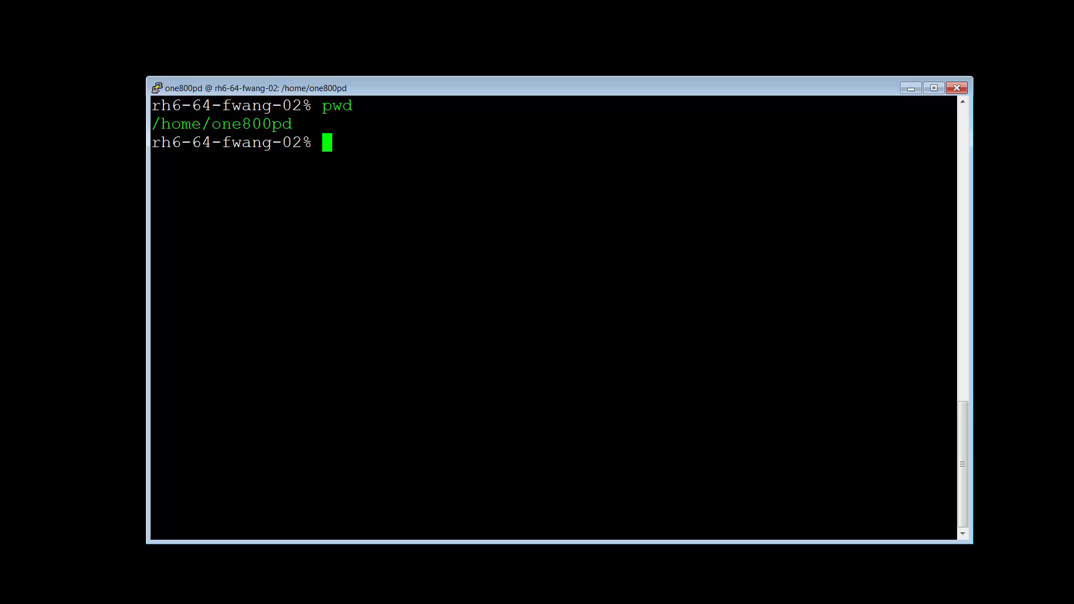
type("mkd")
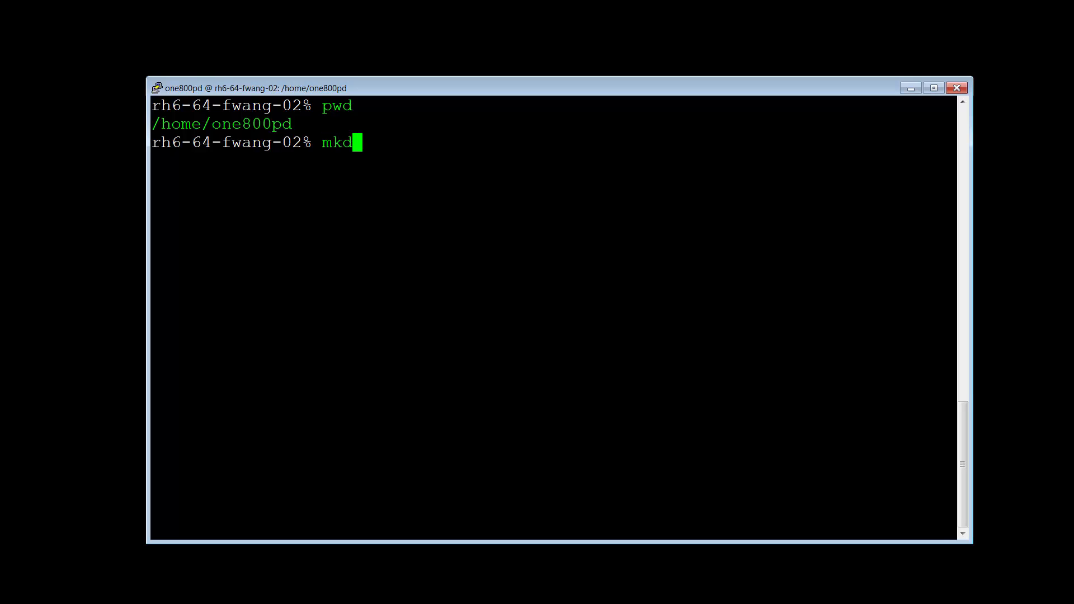
type("ir emdbb")
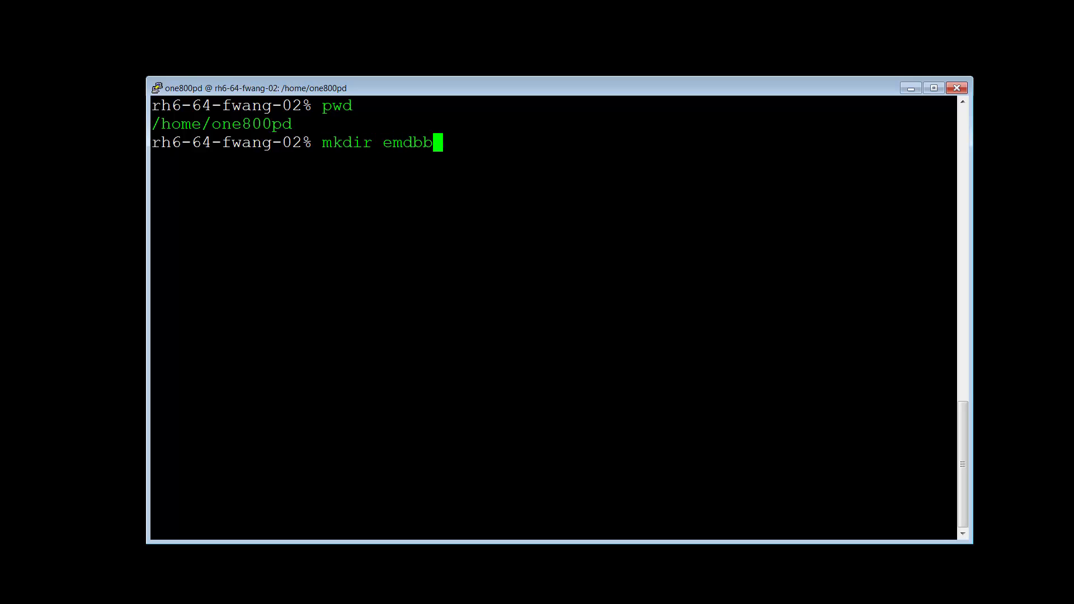
key("Return")
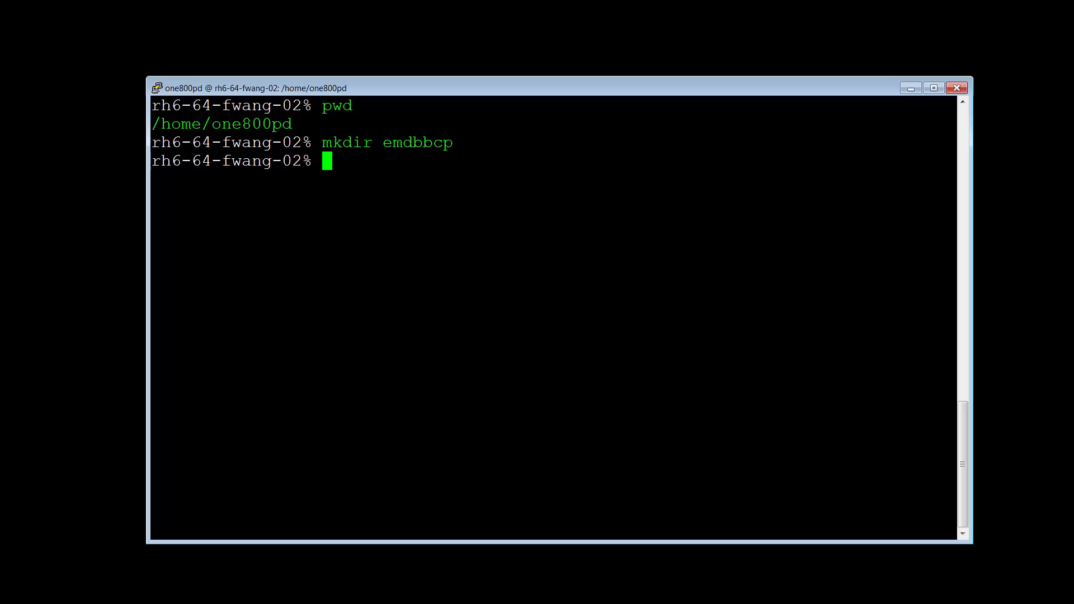
Change into the new emdbbcp directory
type("c")
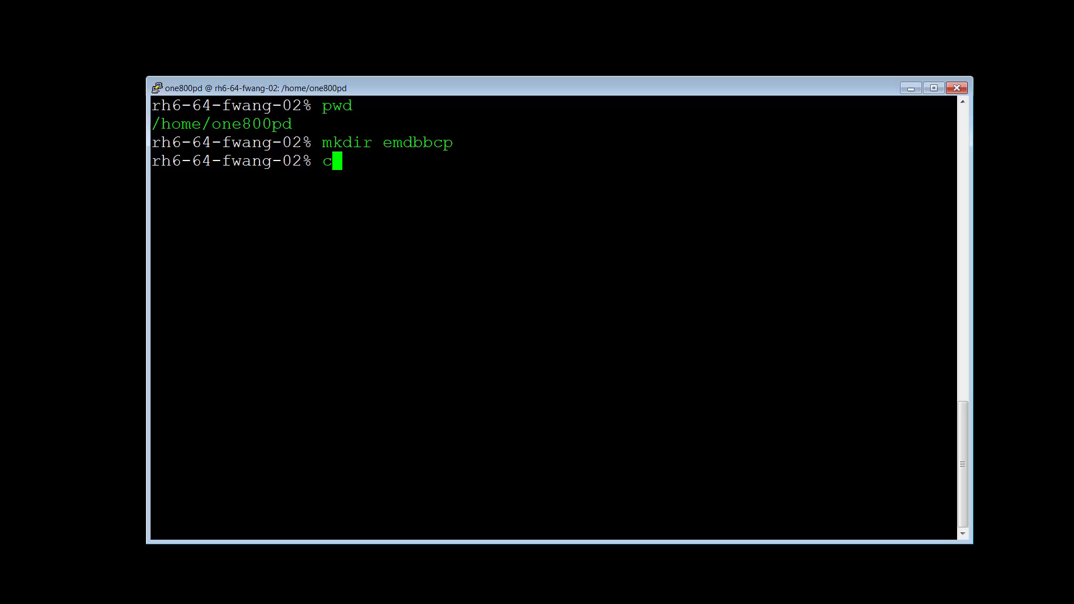
type("d emdbbcp")
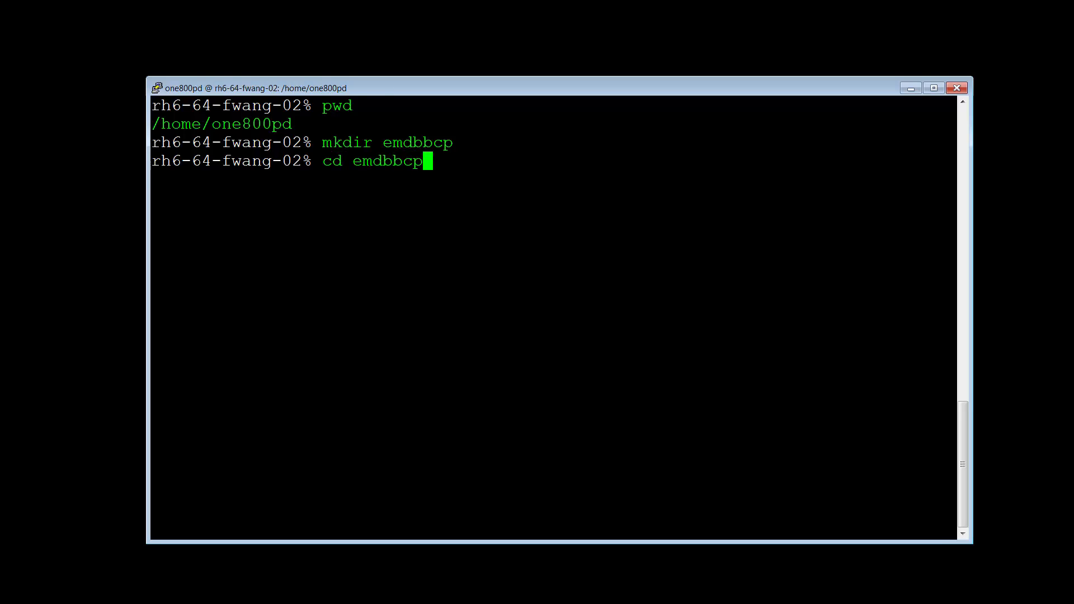
key("Return")
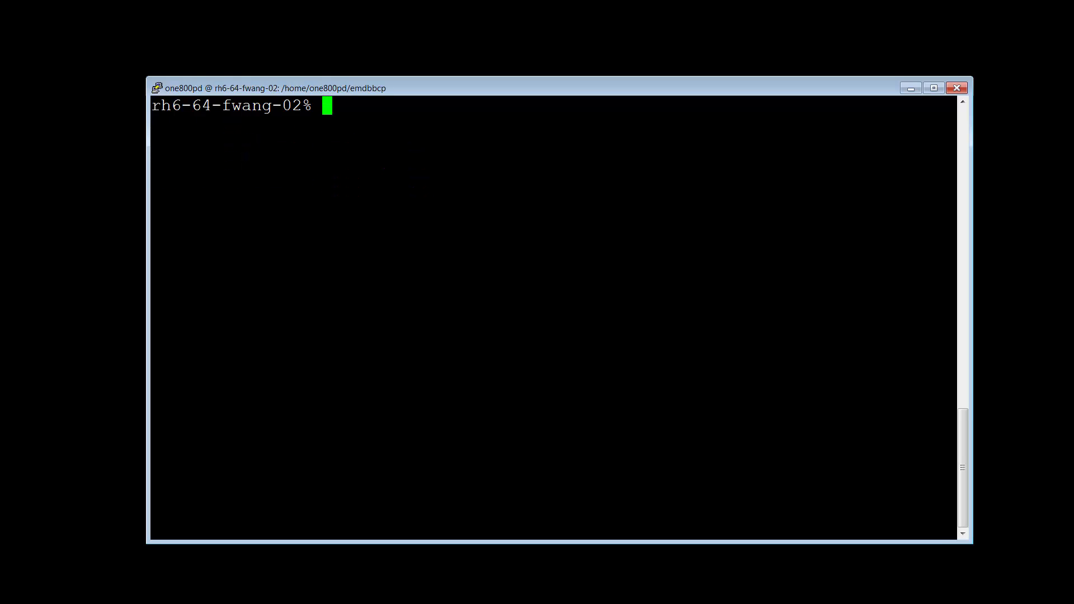
type("em")
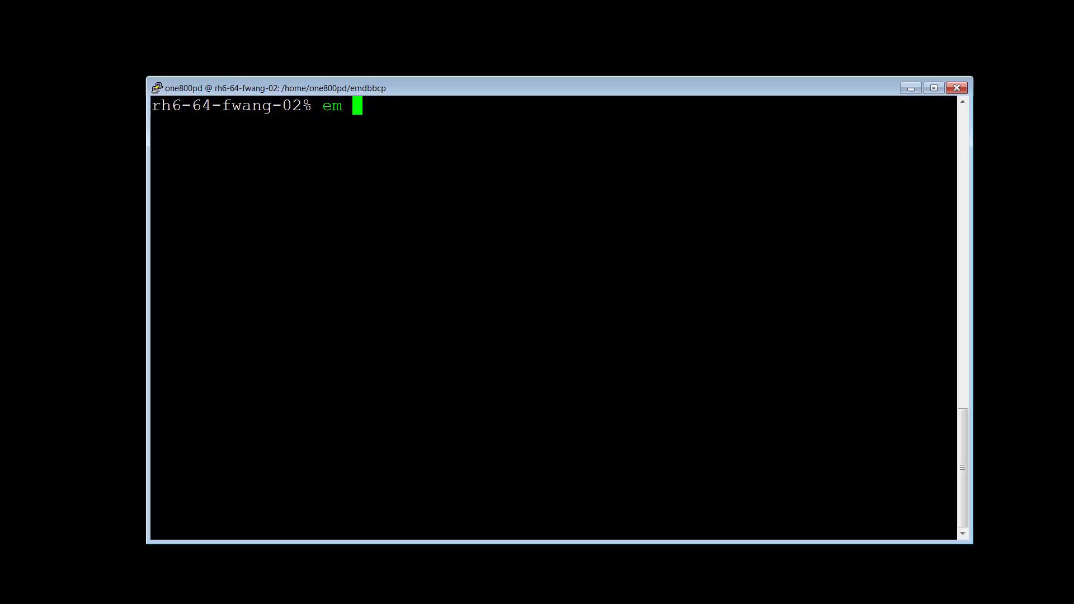
type("util -U")
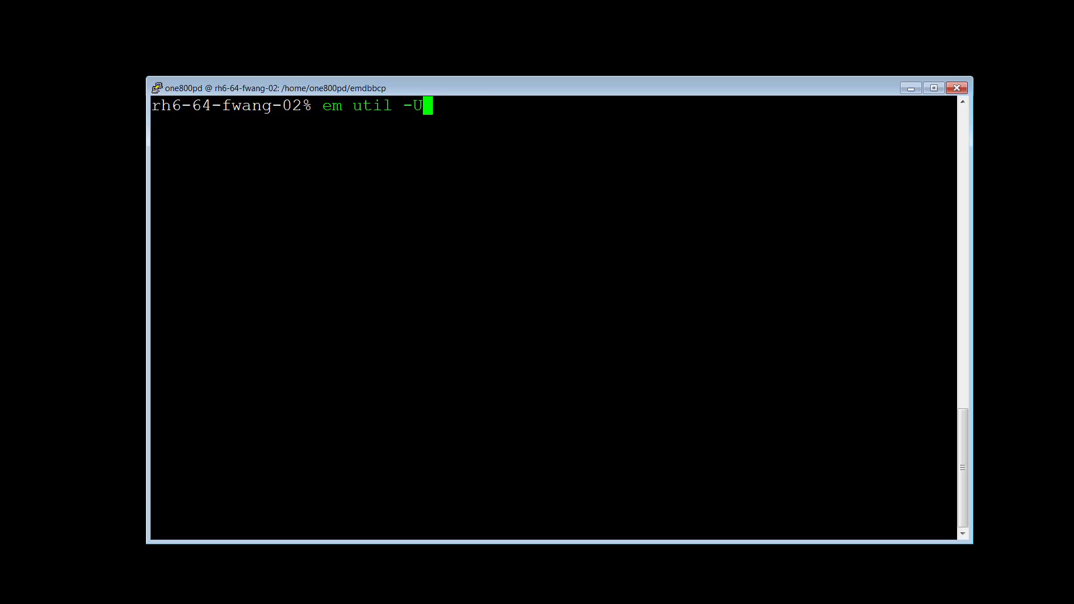
type("emuser")
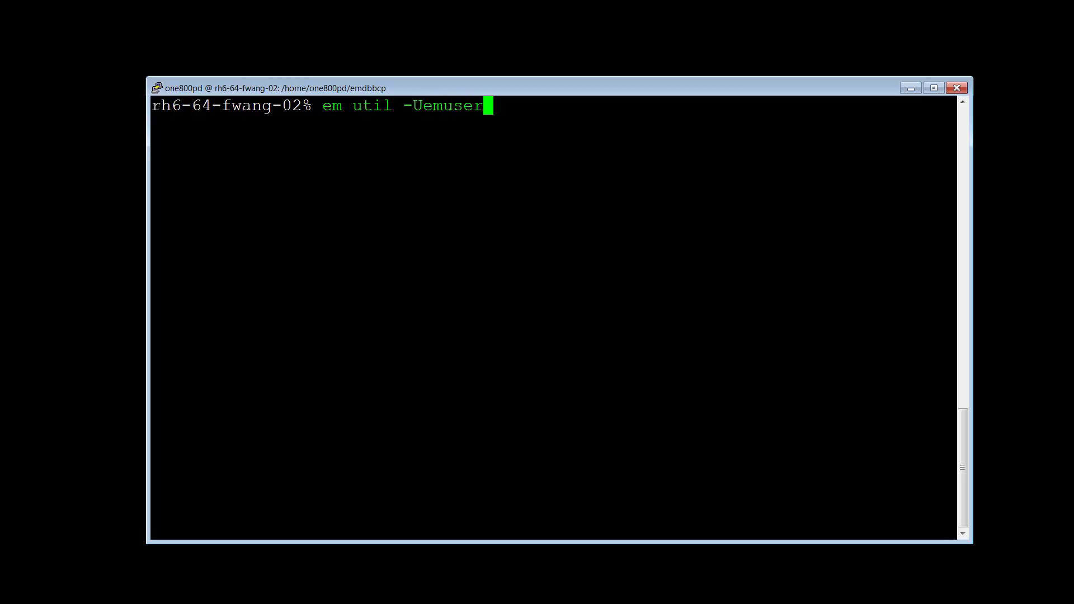
type("-")
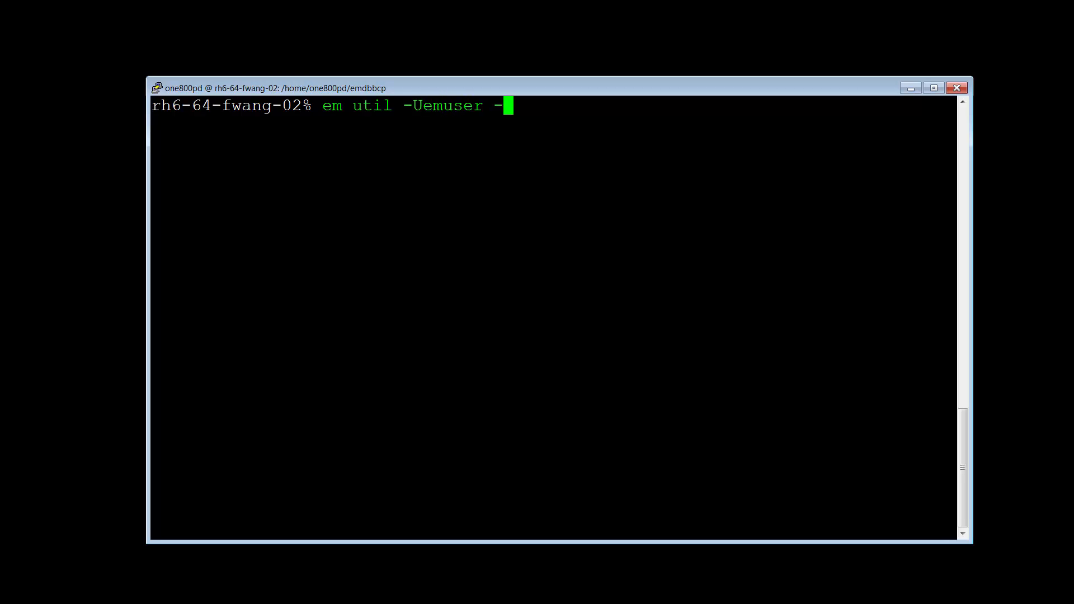
type("Pempass")
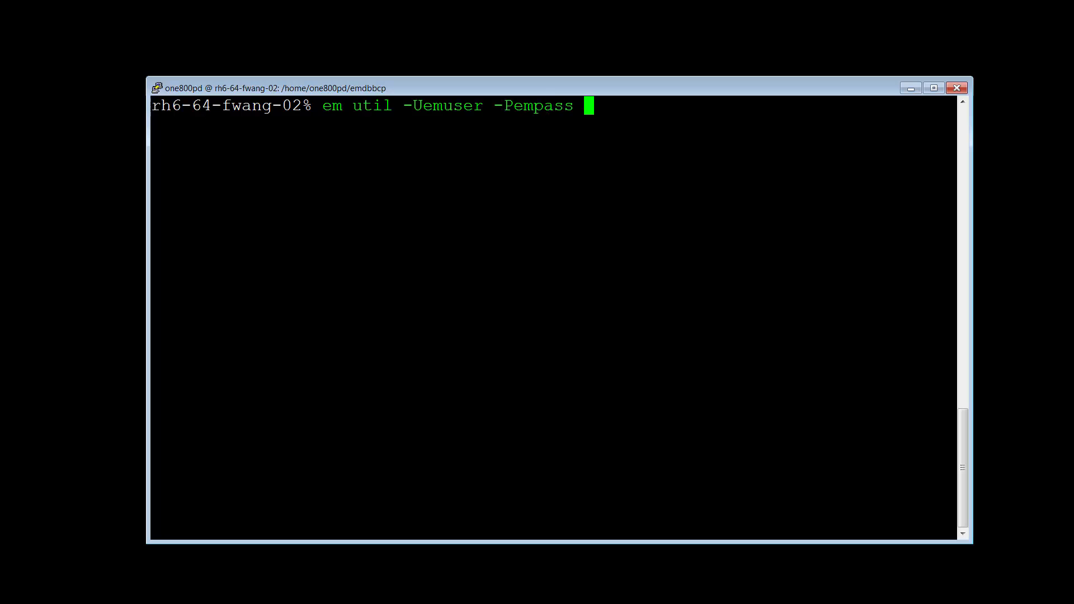
type("-expo")
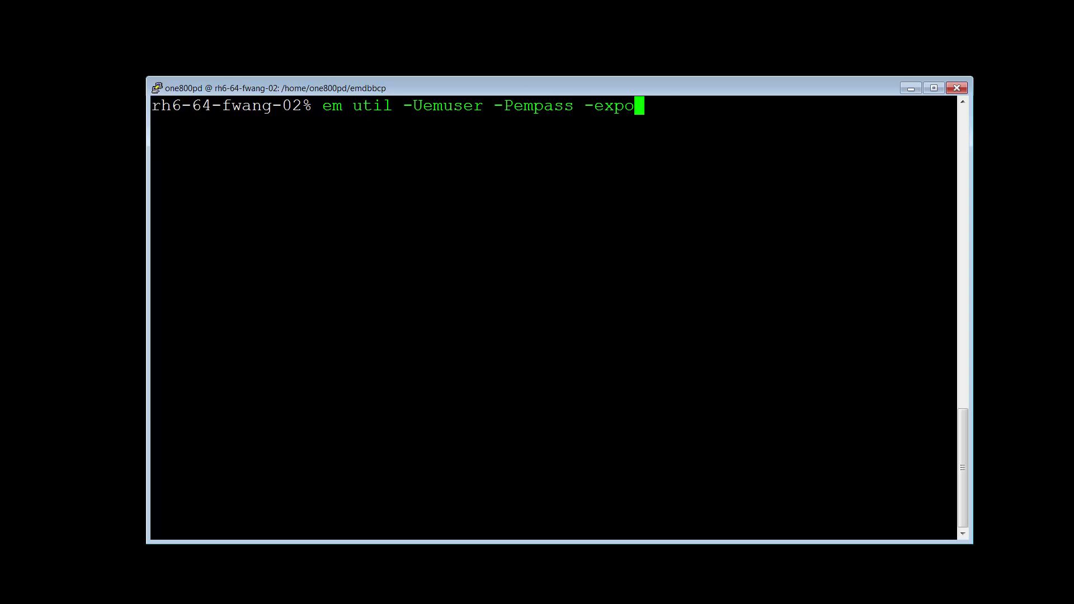
type("rt")
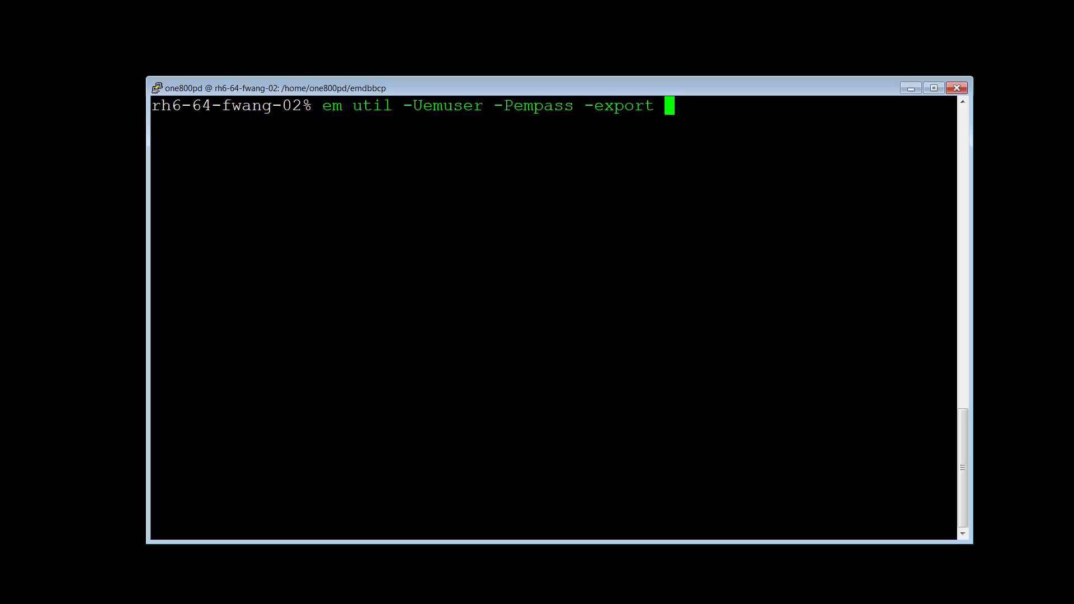
type("-type")
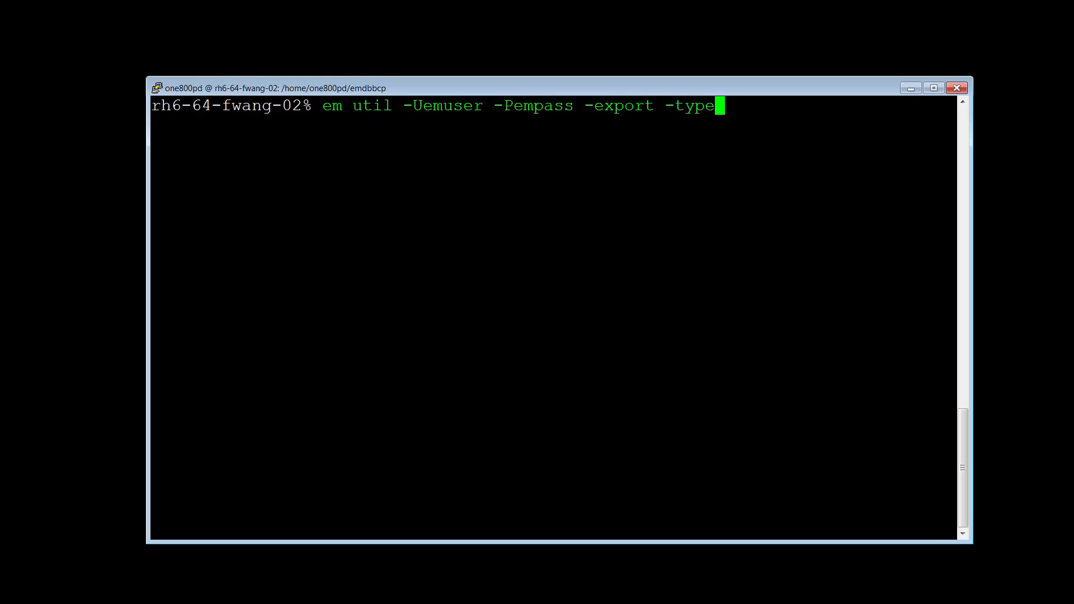
type("all")
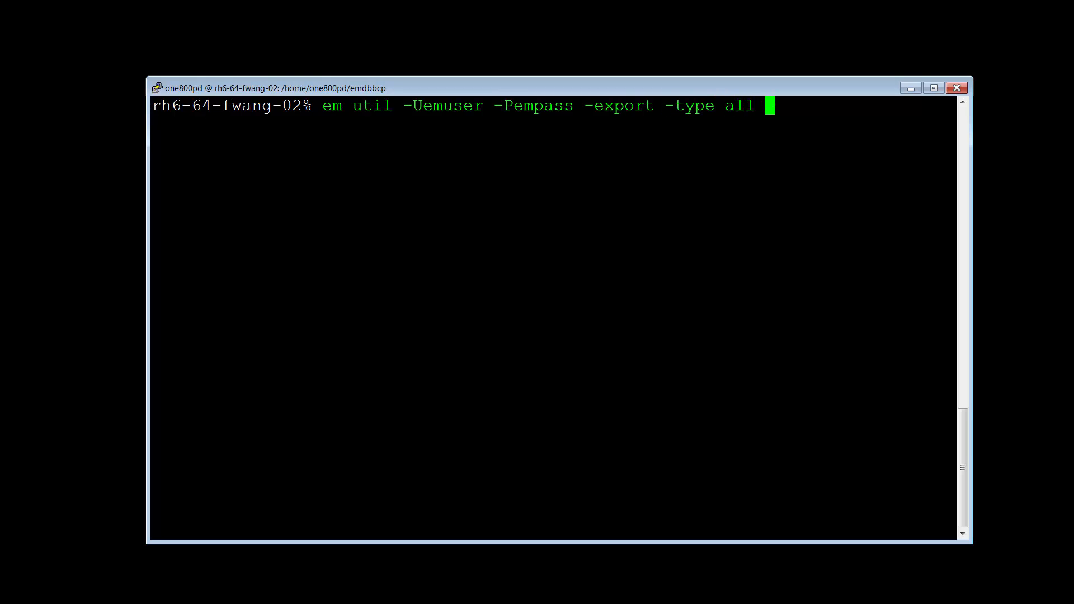
type("-file")
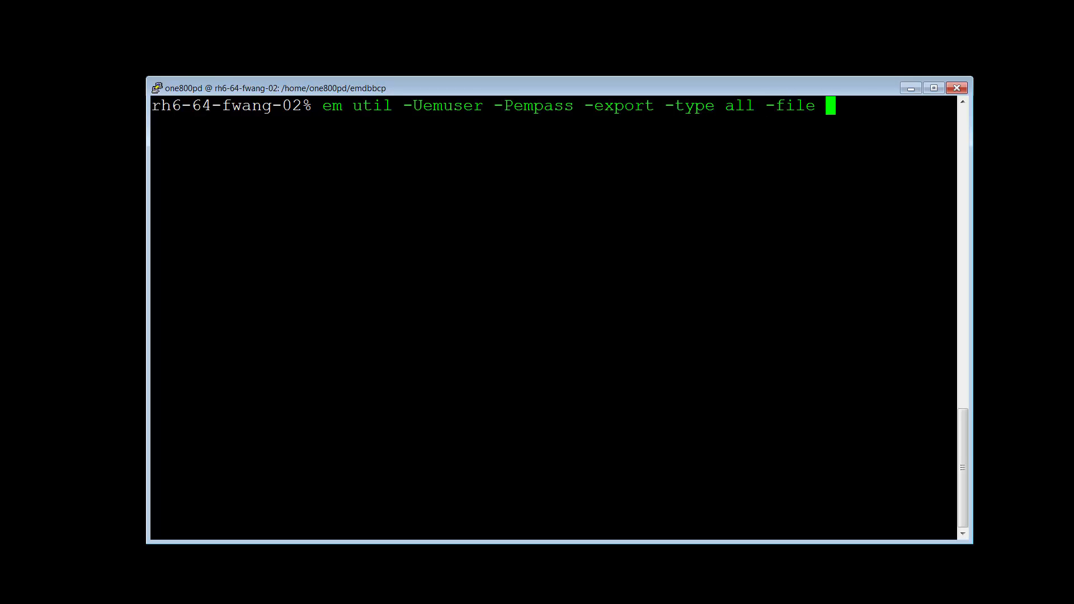
type("e")
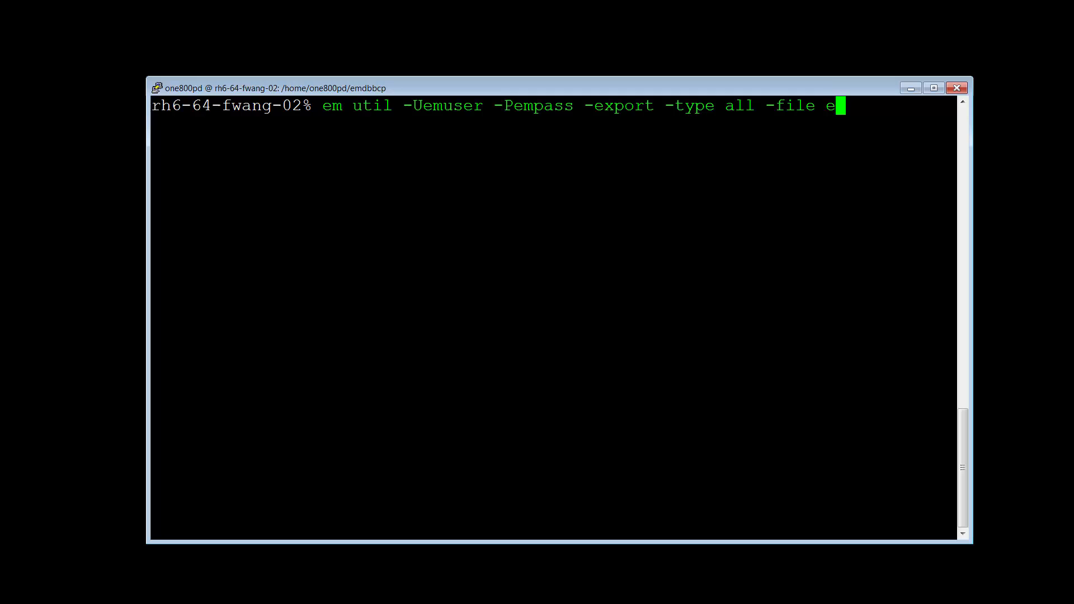
type("m800al")
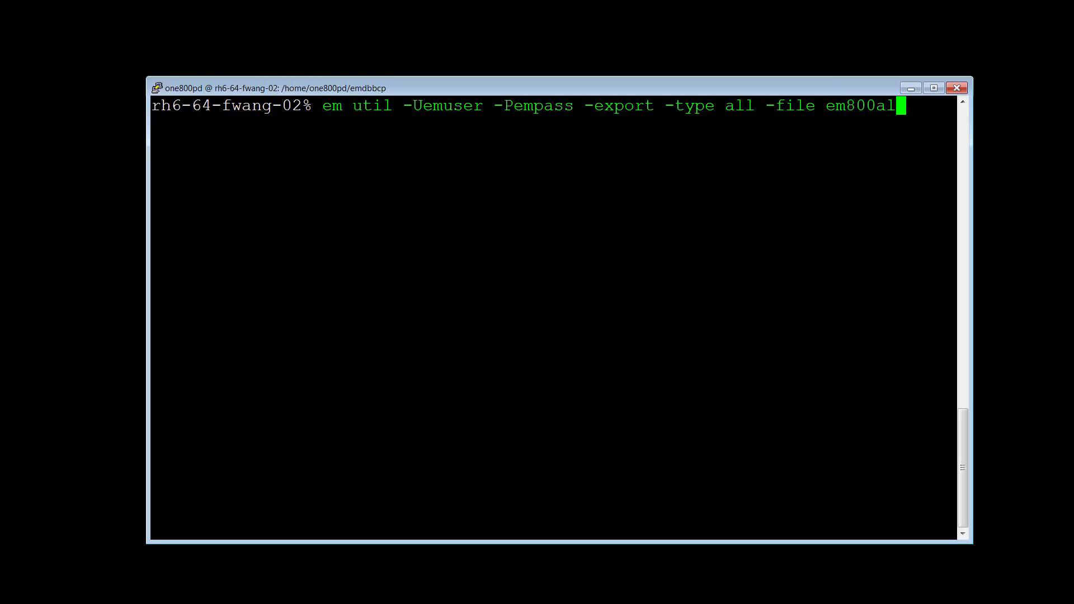
key("Return")
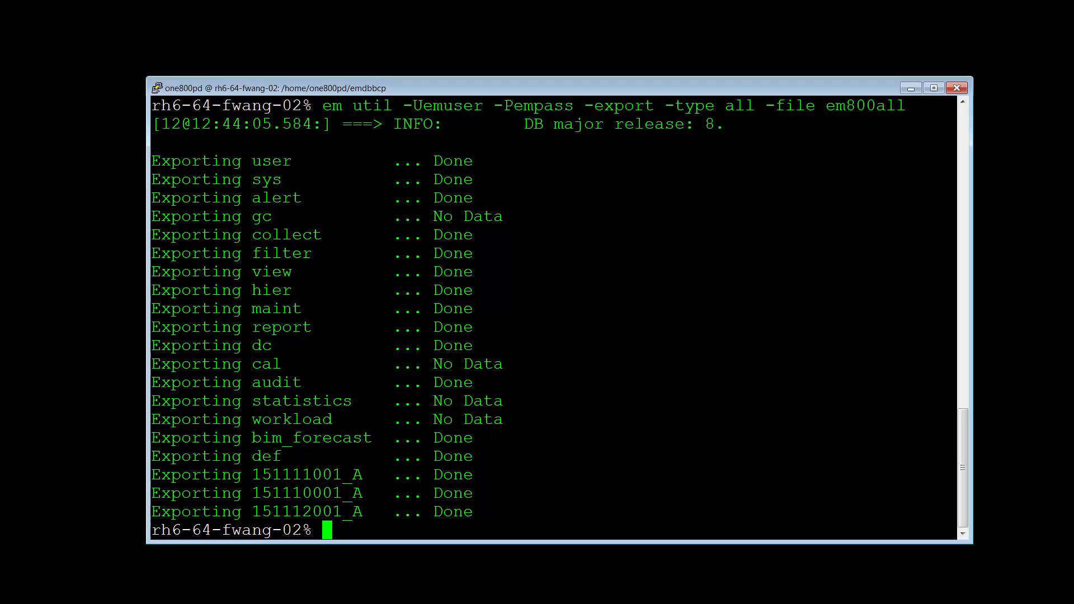
type("clea")
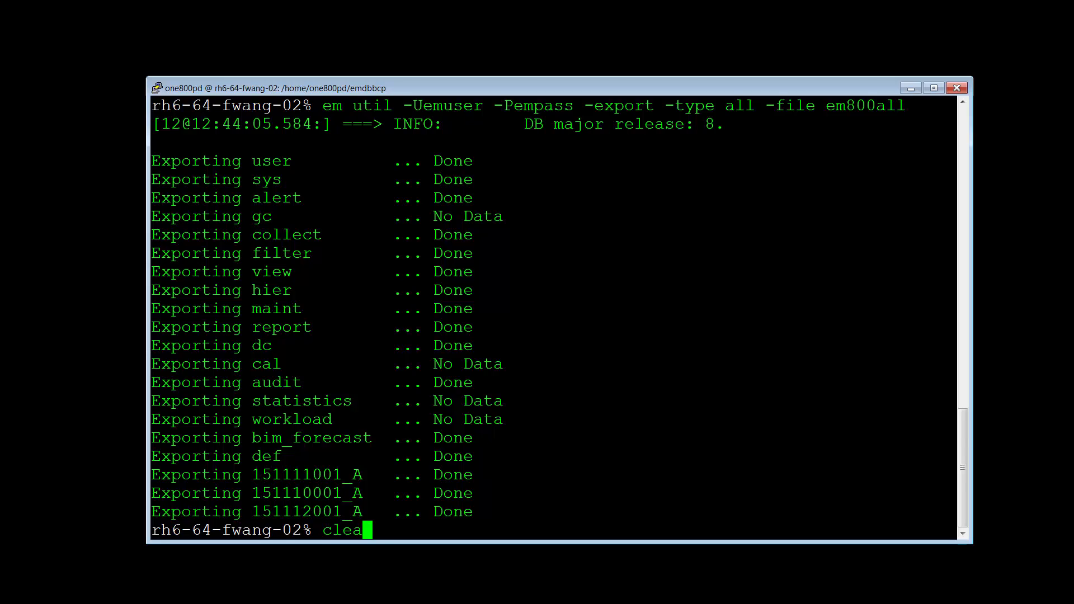
Clear the screen and run em util exporting type history to em800history
key("Return")
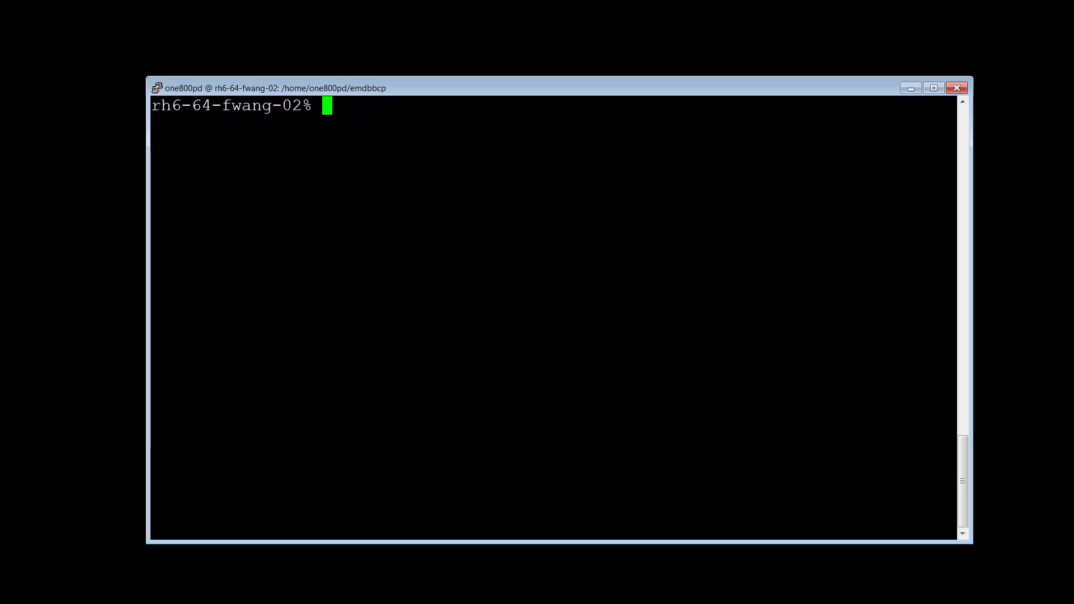
type("em")
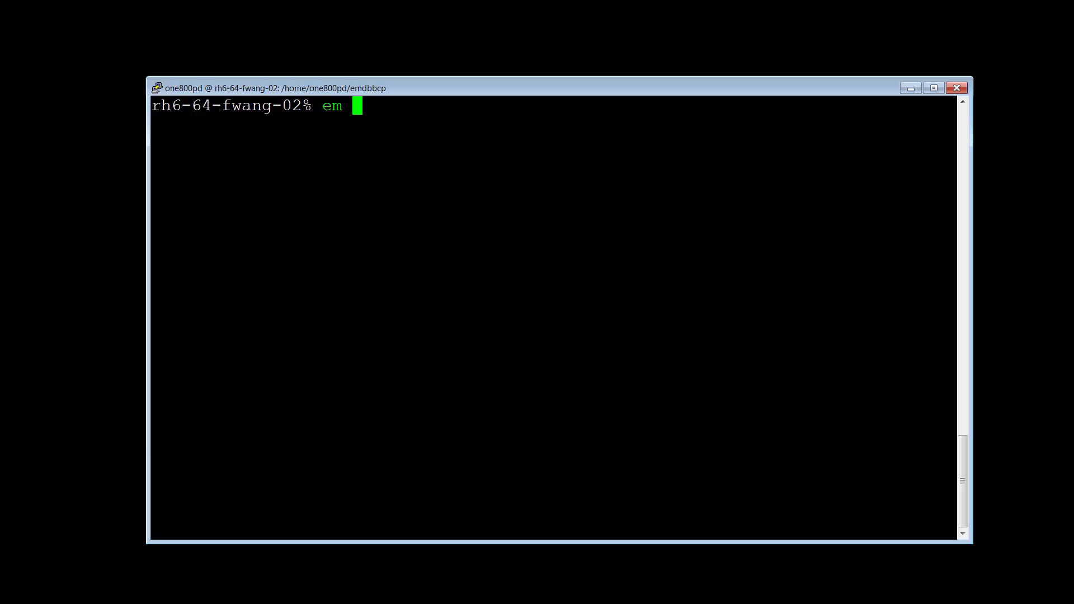
type("util")
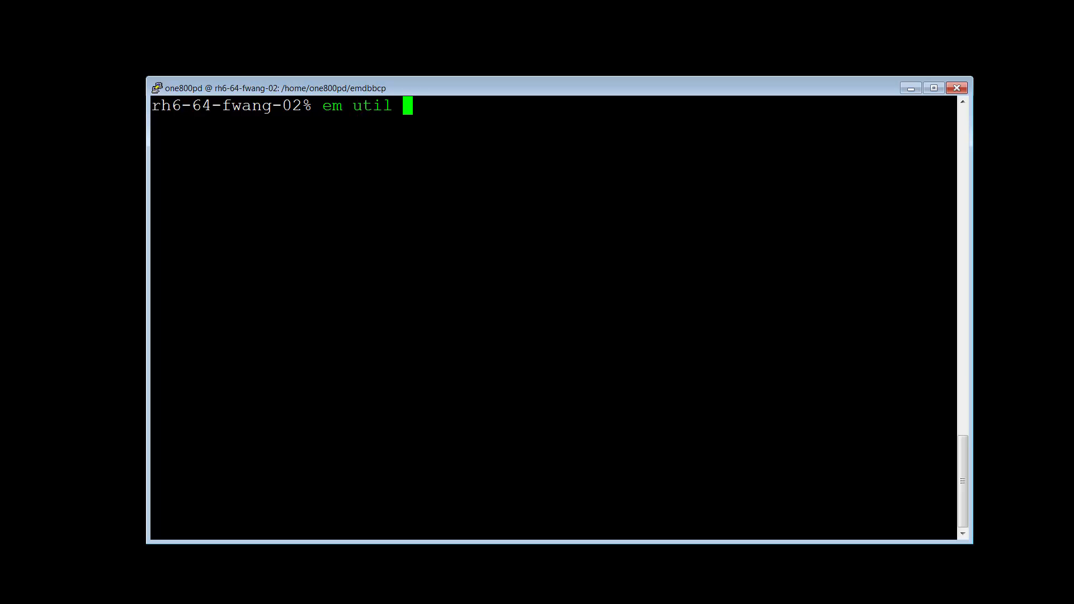
type("-Uemu")
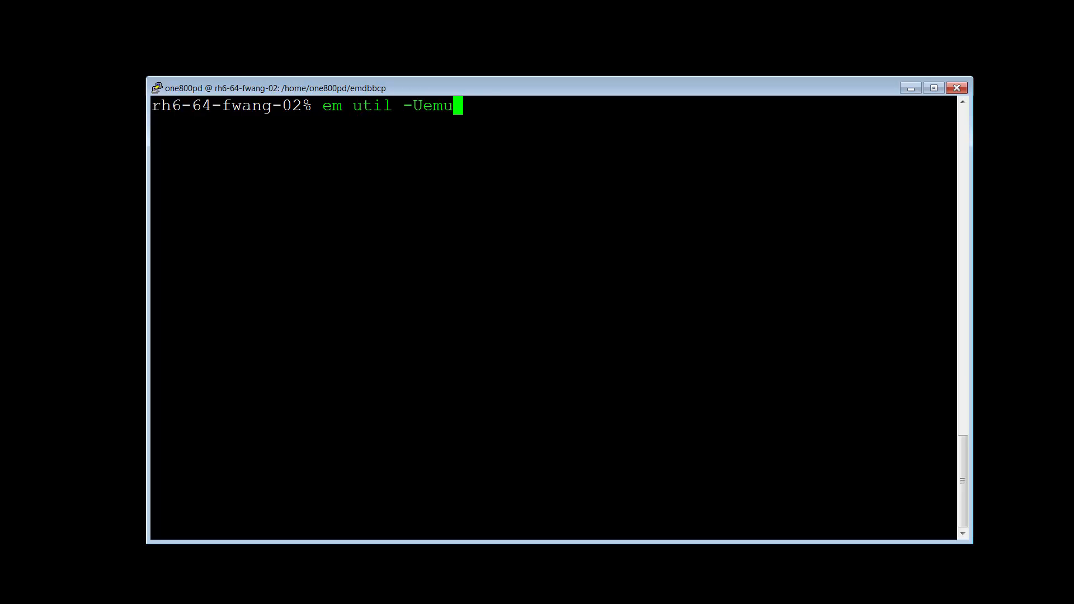
type("ser -Pe")
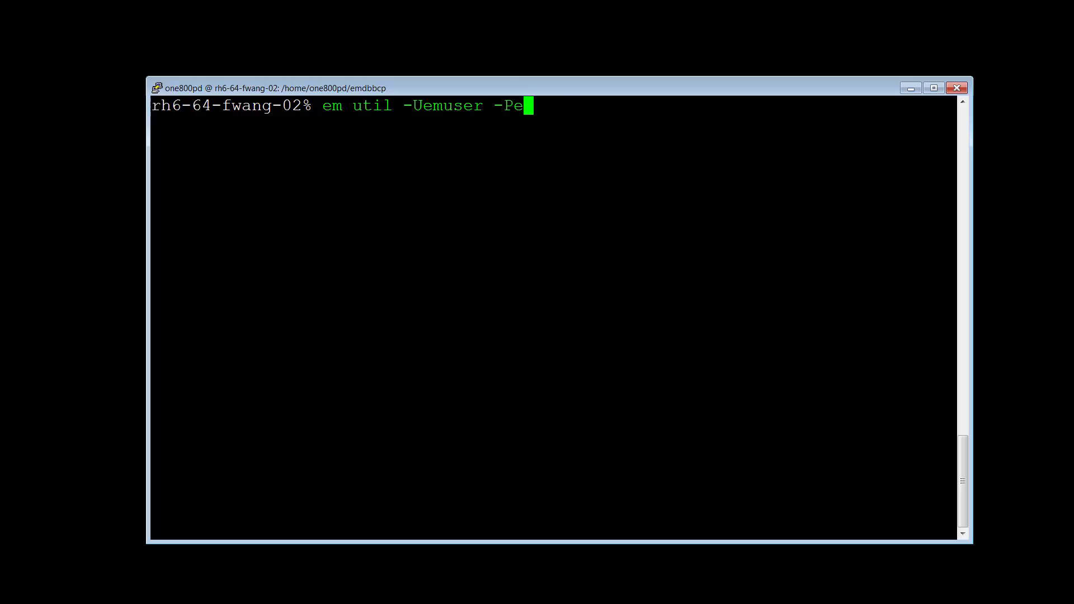
type("mpass")
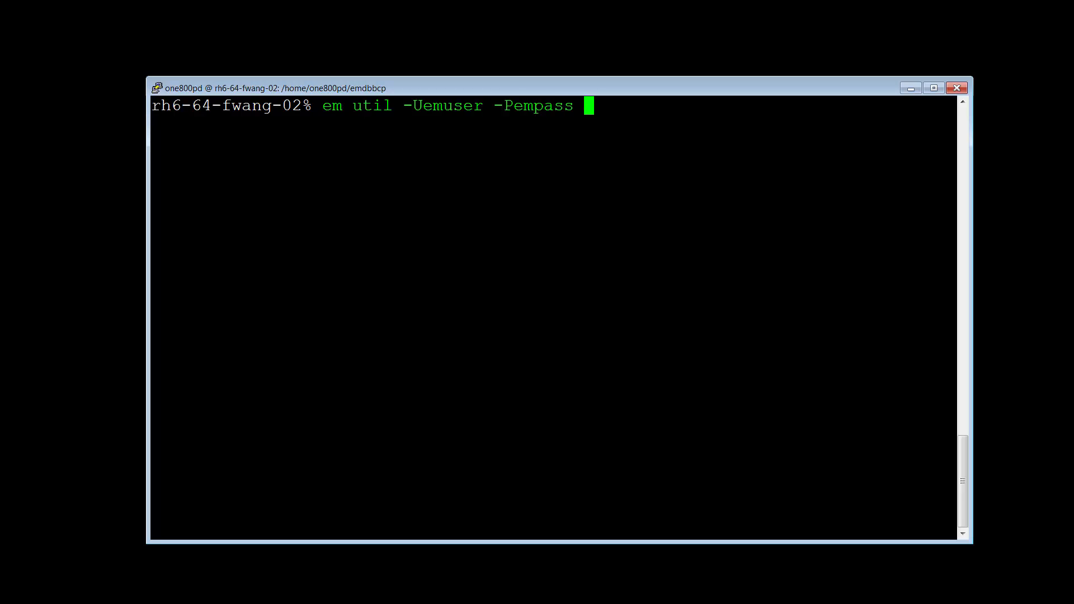
type("-export -")
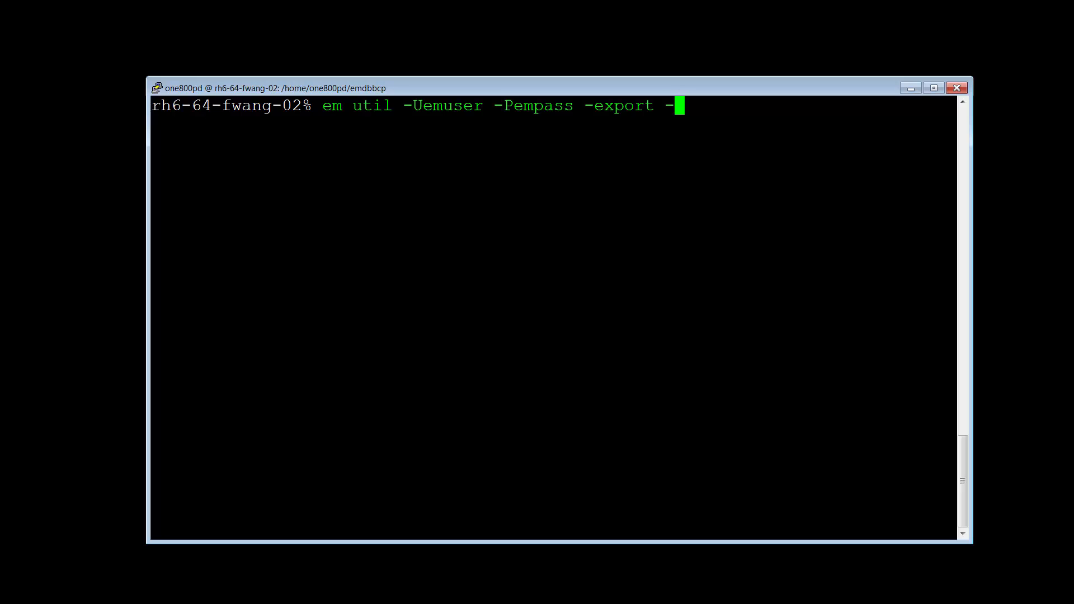
type("type")
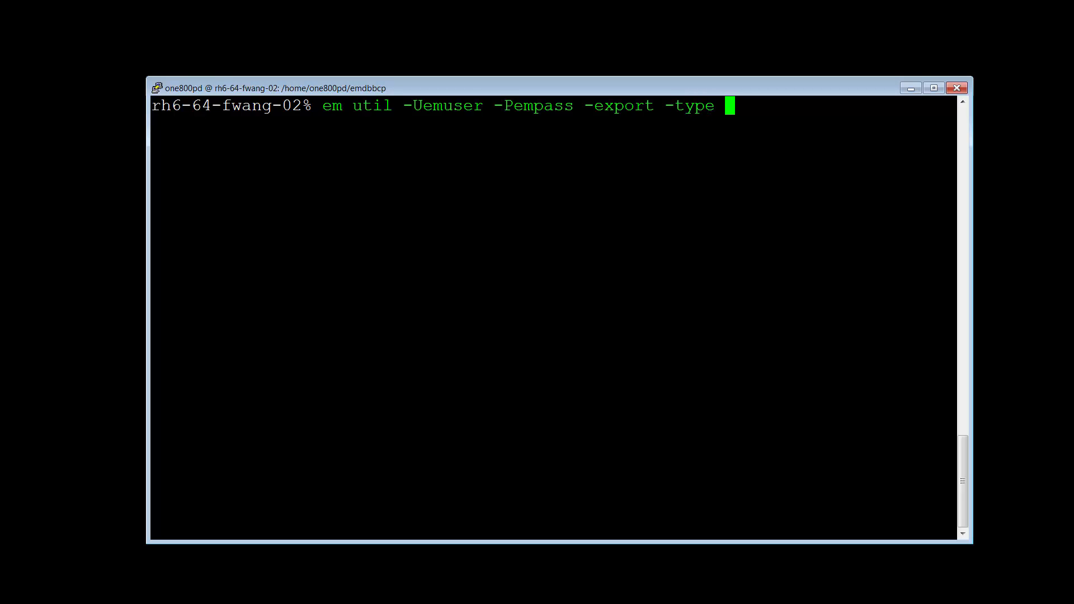
type("history")
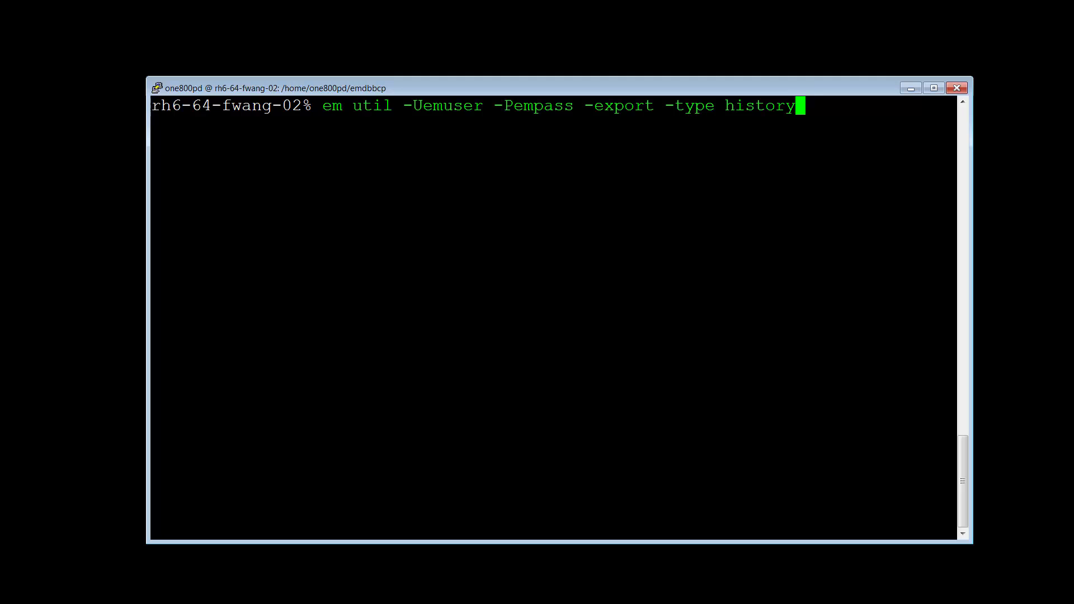
type("-fi")
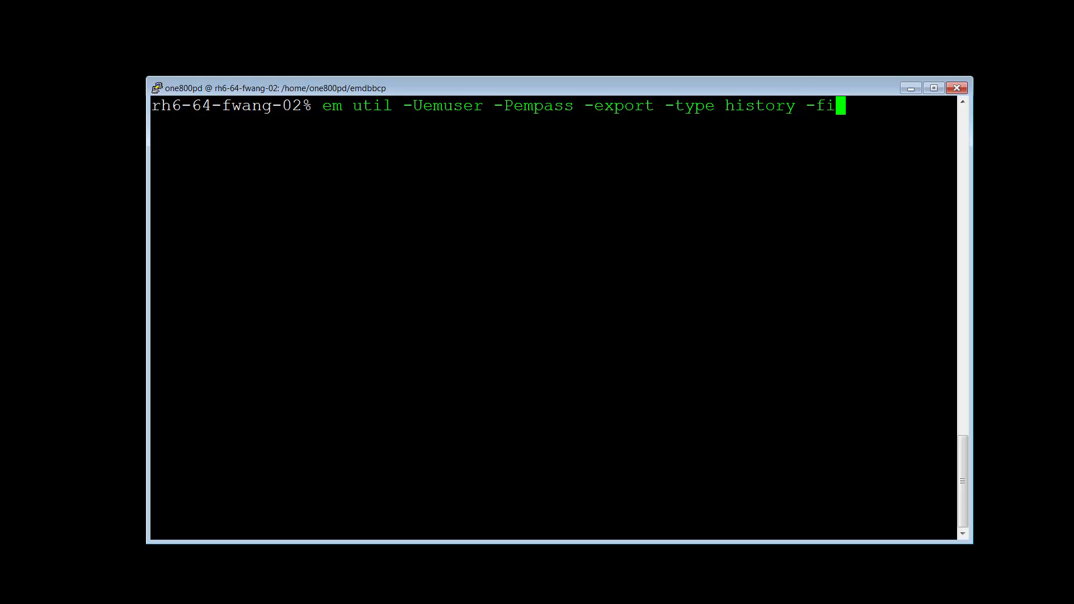
type("le")
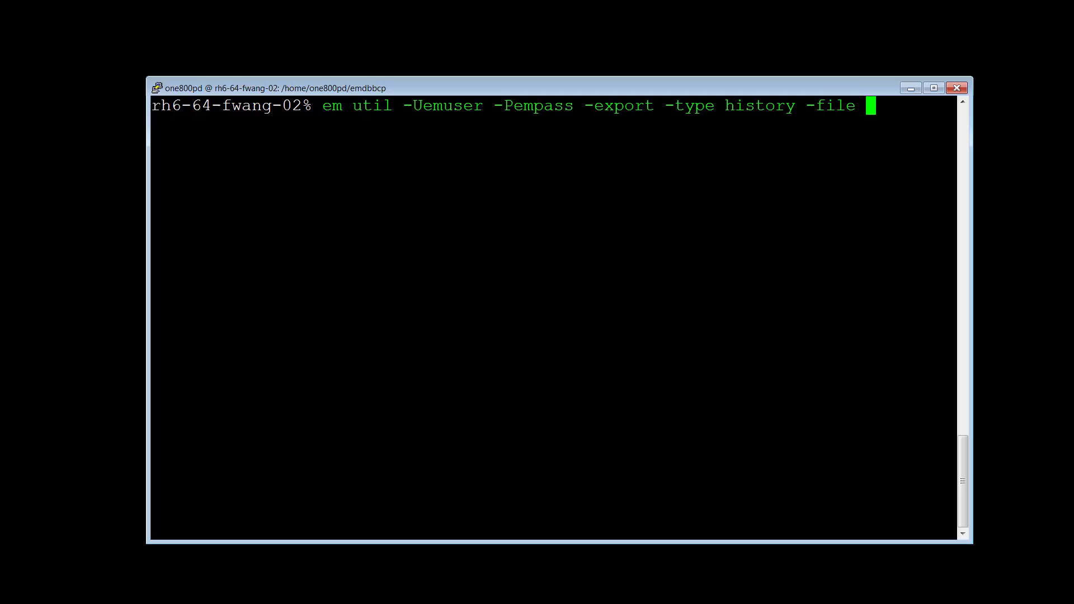
type("em800history")
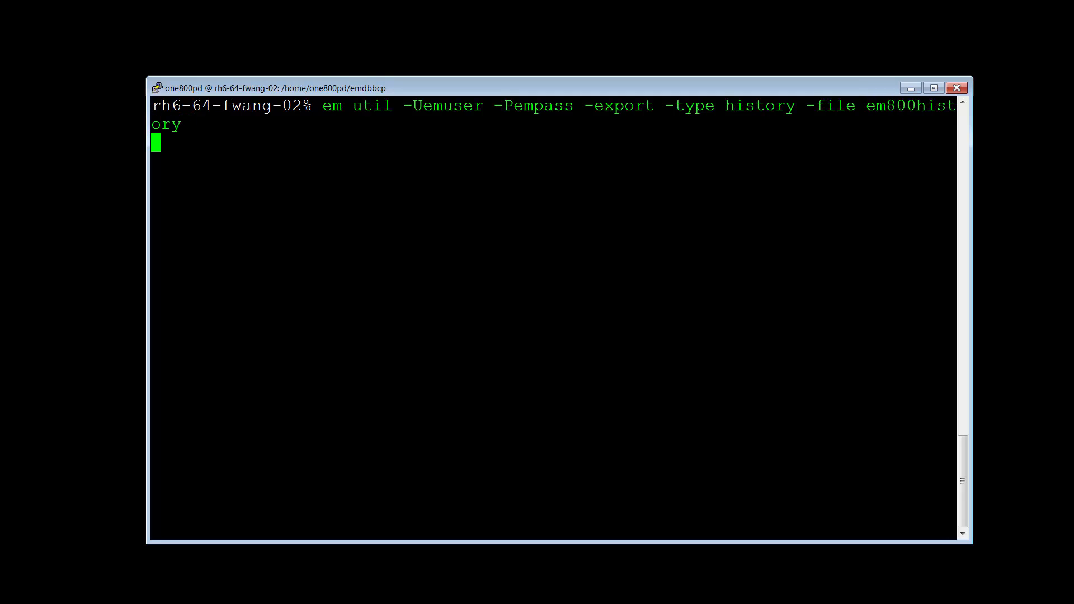
key("Return")
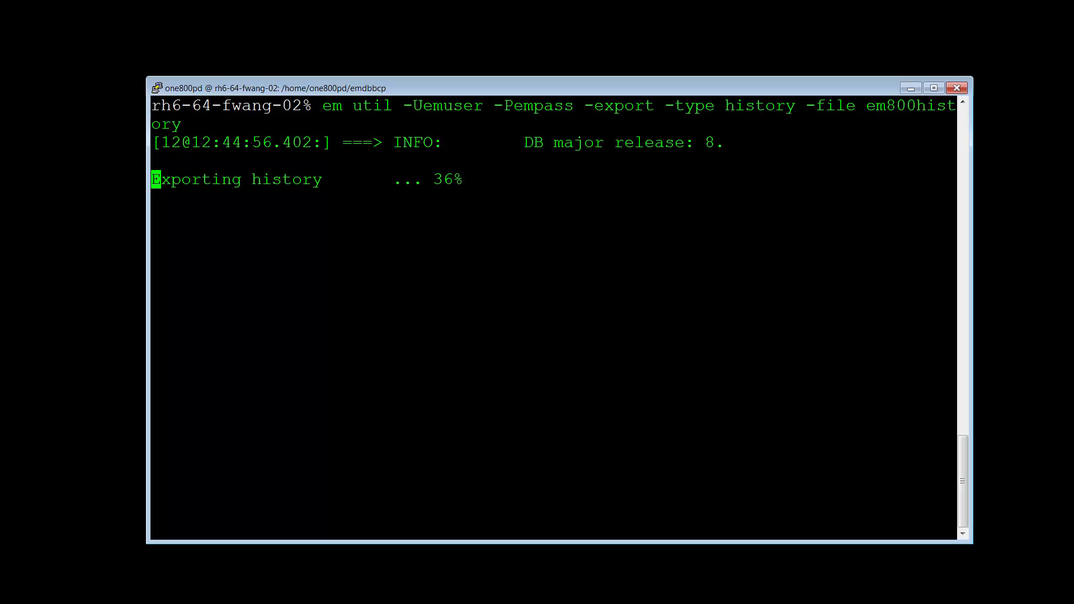